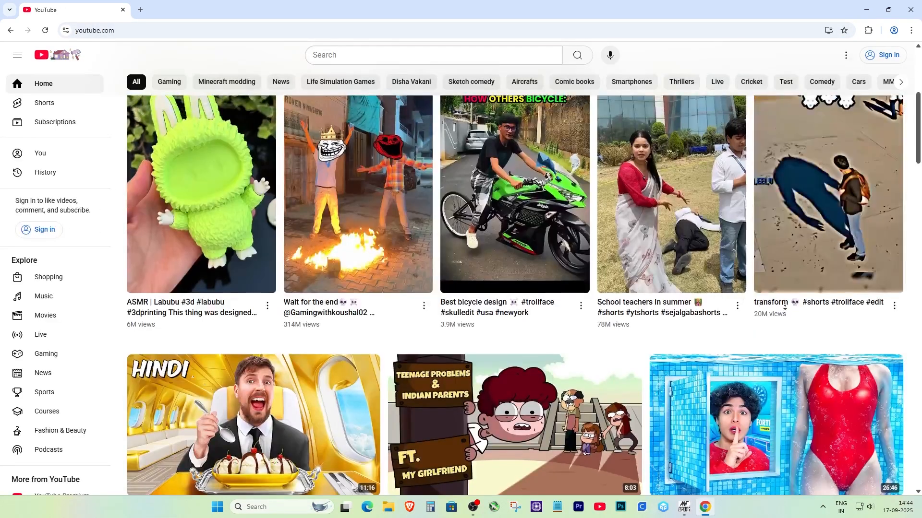
Scroll down the modern YouTube home feed past several rows of videos.
scroll("down", 3)
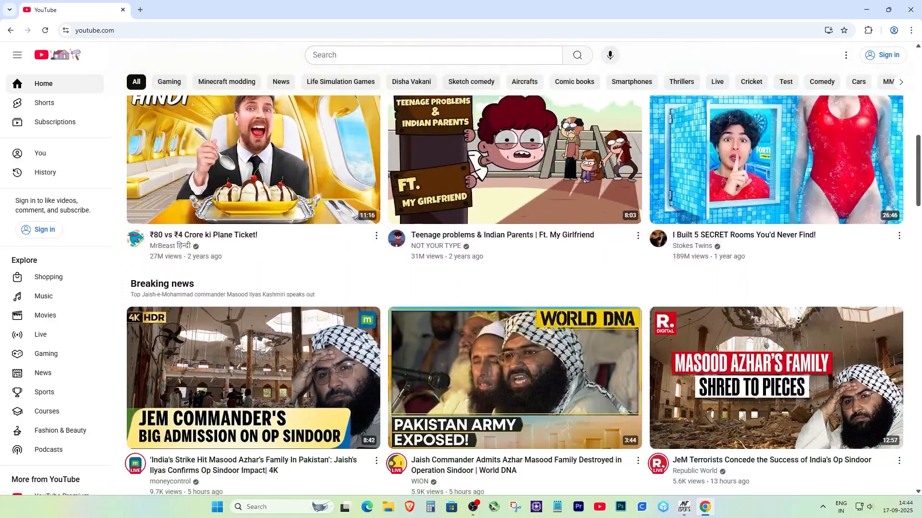
scroll("down", 3)
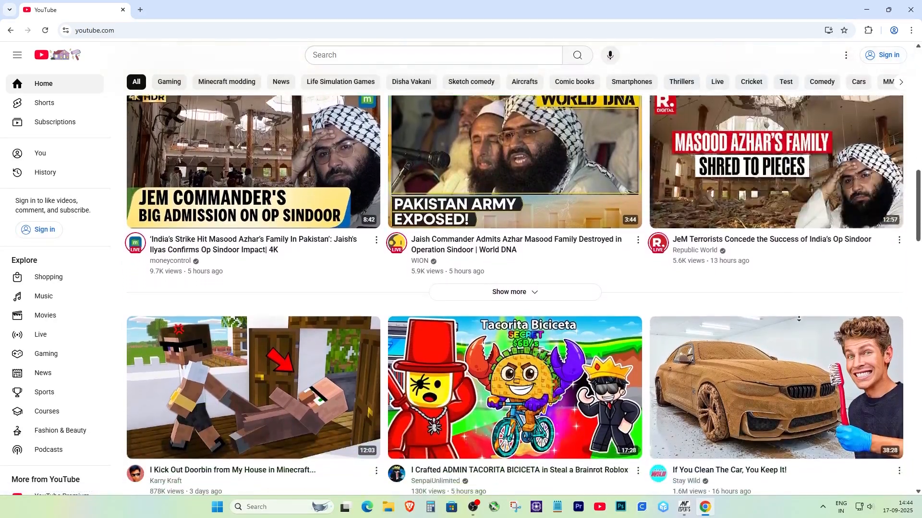
scroll("down", 3)
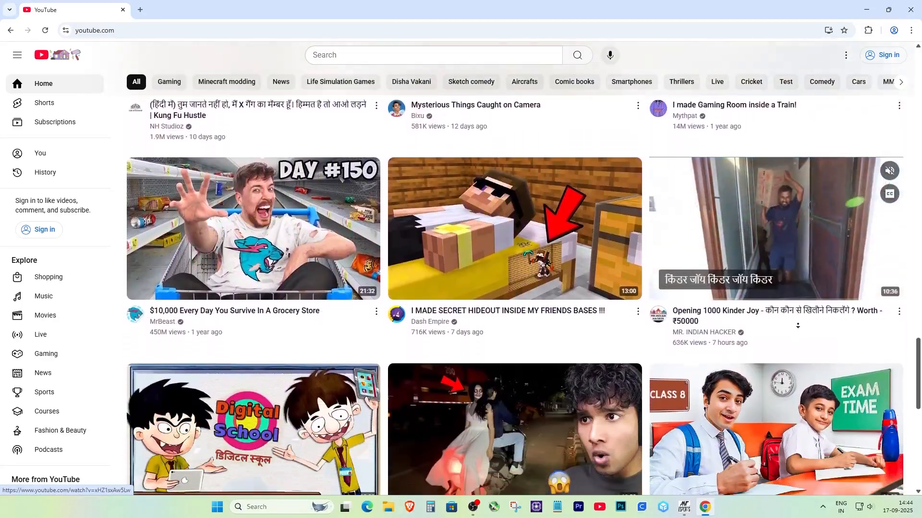
scroll("down", 3)
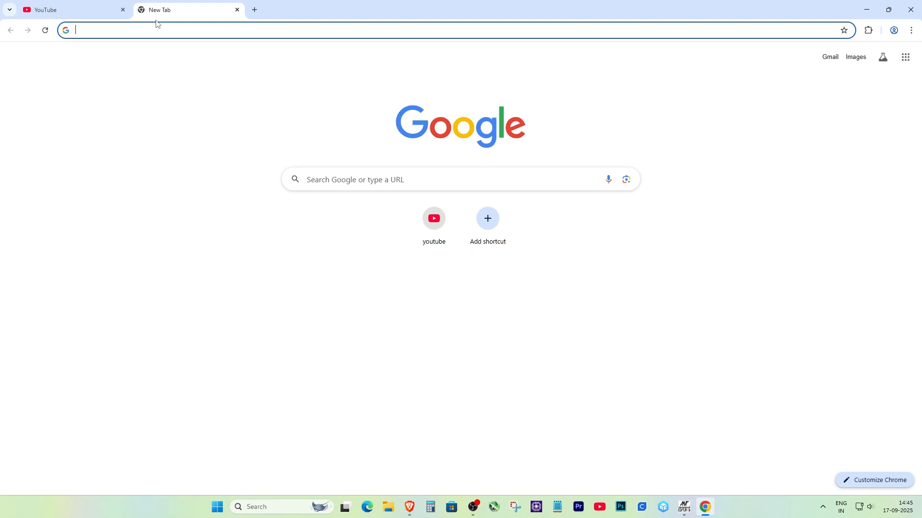
Search 'customtube' from the address bar to reach its Chrome Web Store listing.
type("customtube-restore-the-ol/iedffooliepgabiihipcbokboecnfcbe?hl=en")
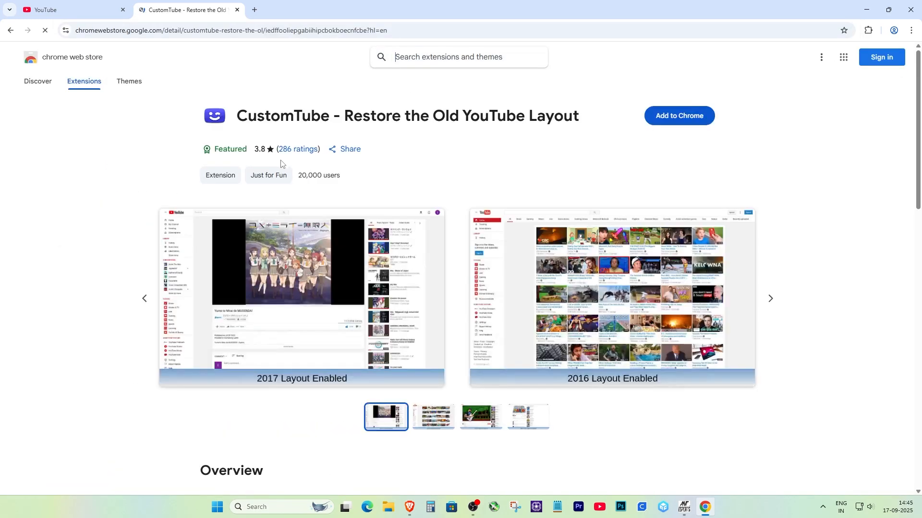
Add the CustomTube extension to Chrome, then close the changelog tab.
triple_click(408, 118)
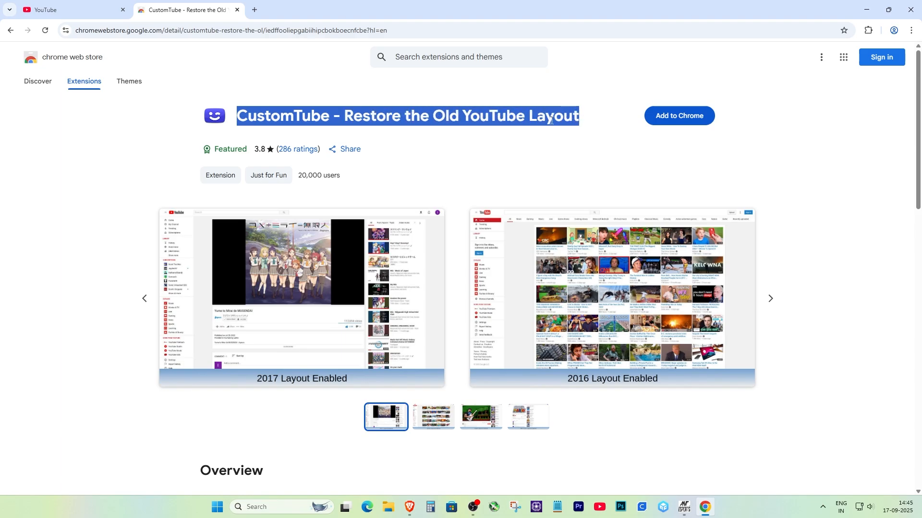
left_click(678, 116)
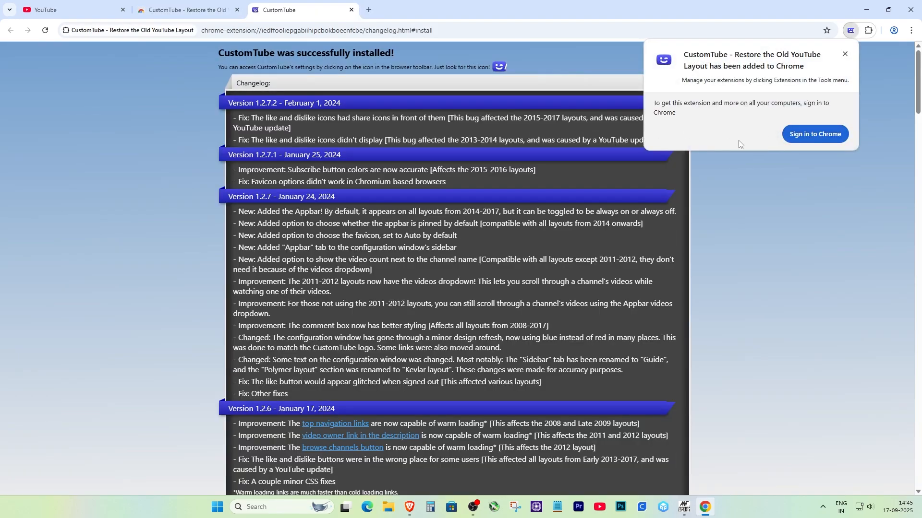
left_click(845, 53)
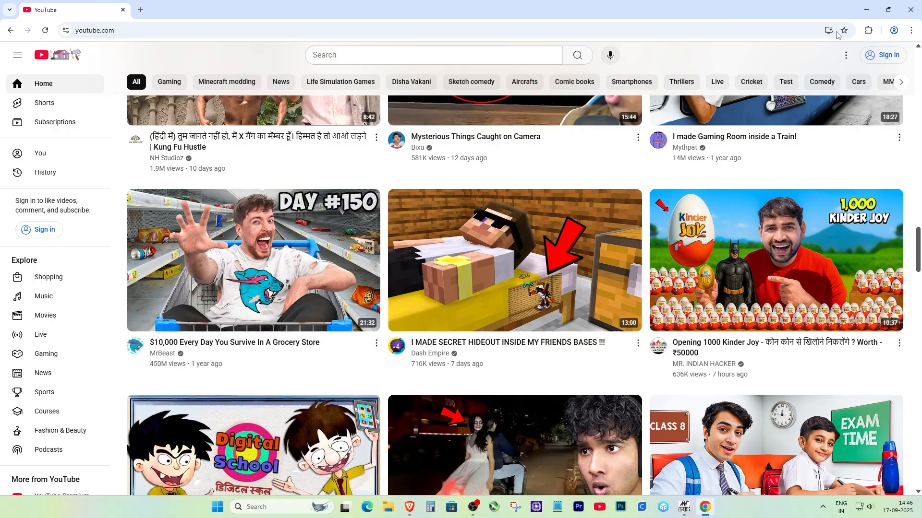
Choose Use 2008 Layout in CustomTube's Layout settings from the Extensions menu.
left_click(868, 29)
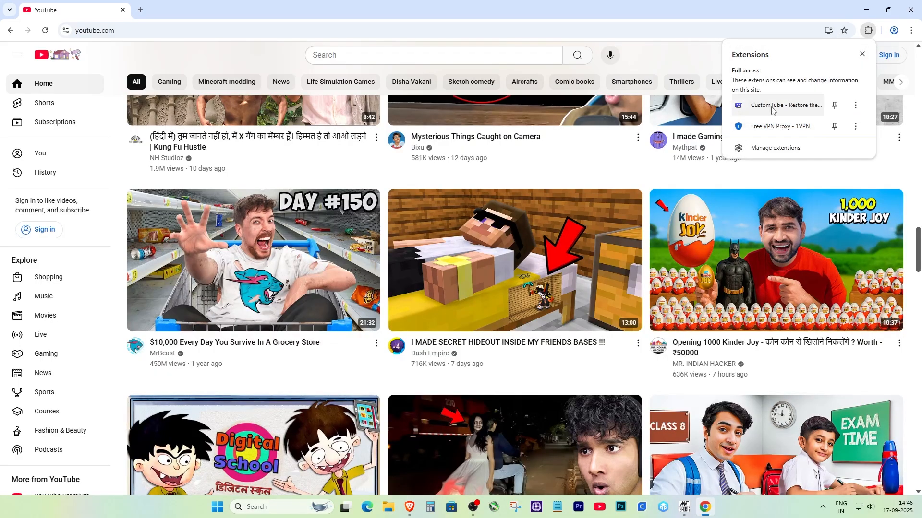
left_click(786, 105)
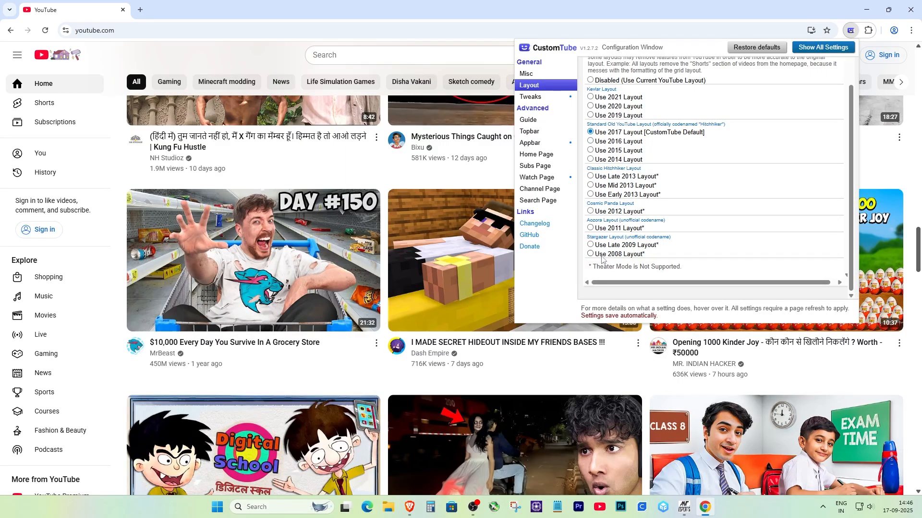
left_click(590, 254)
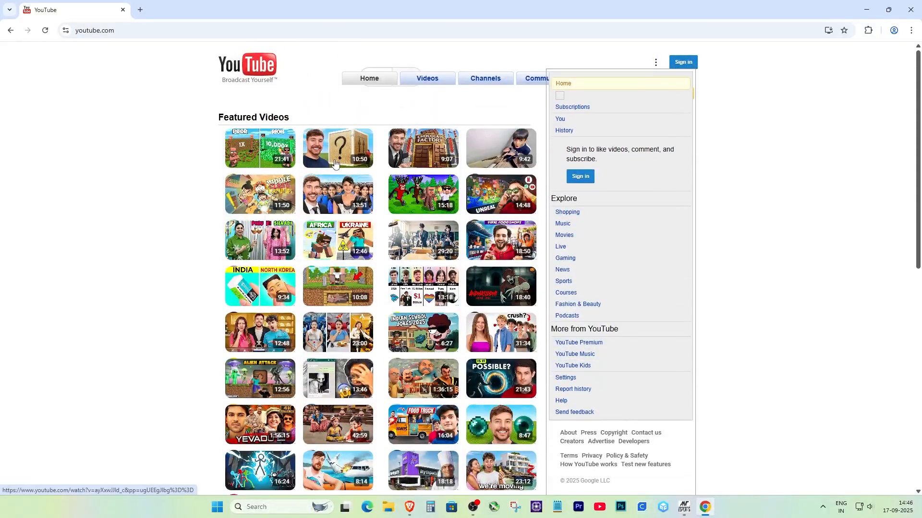
Open the MrBeast video 'Survive 30 Days Chained To Your Ex' and subscribe.
left_click(866, 30)
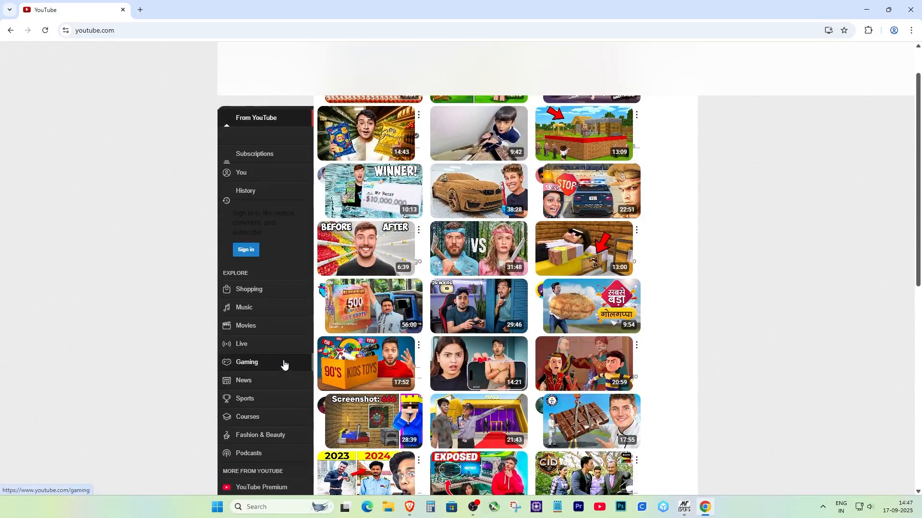
left_click(849, 30)
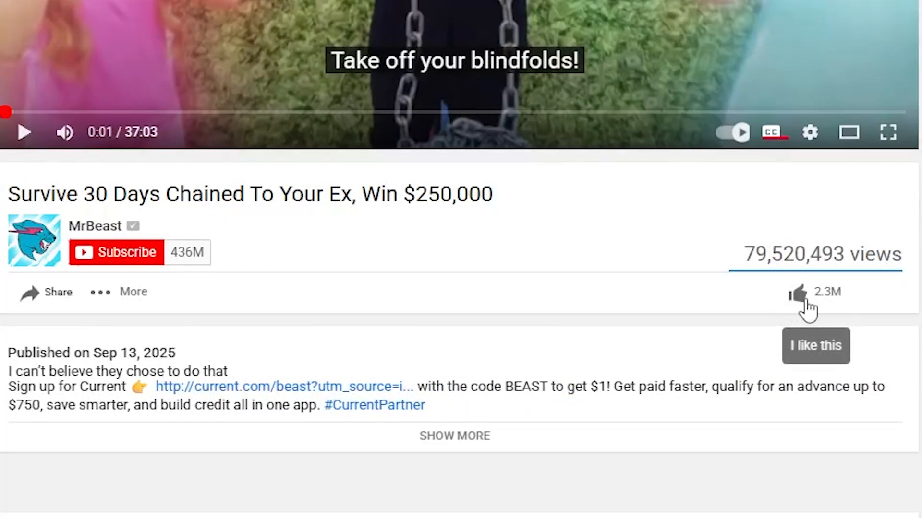
left_click(117, 252)
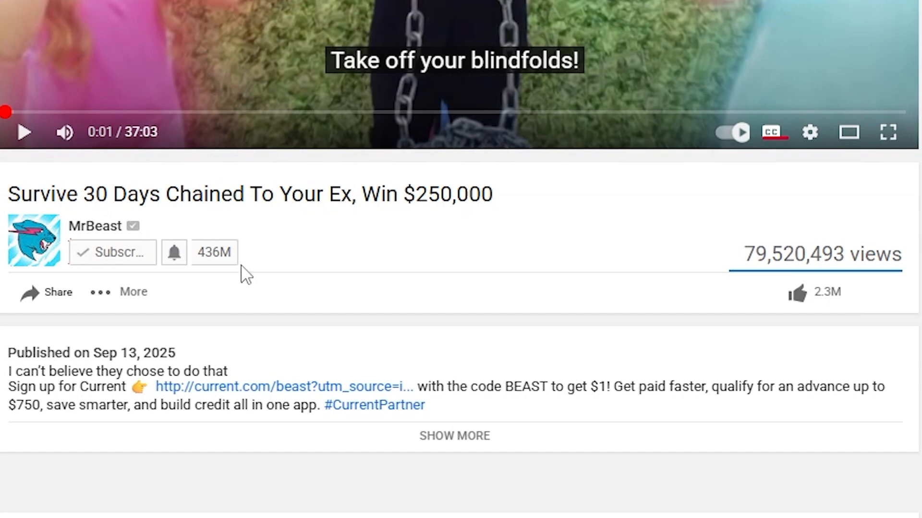